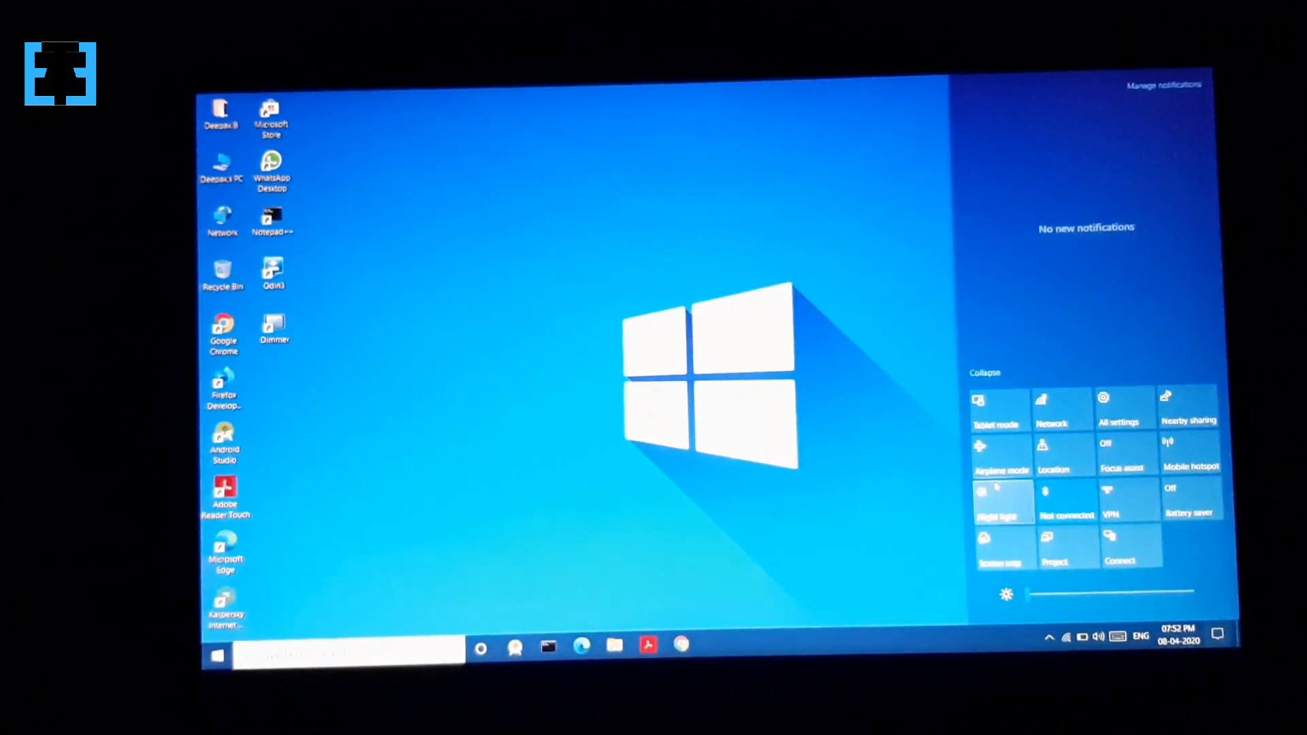
Step: Toggle Night light on for a warm screen tint, then switch it back off
{"action": "left_click", "coordinate": [1000, 502]}
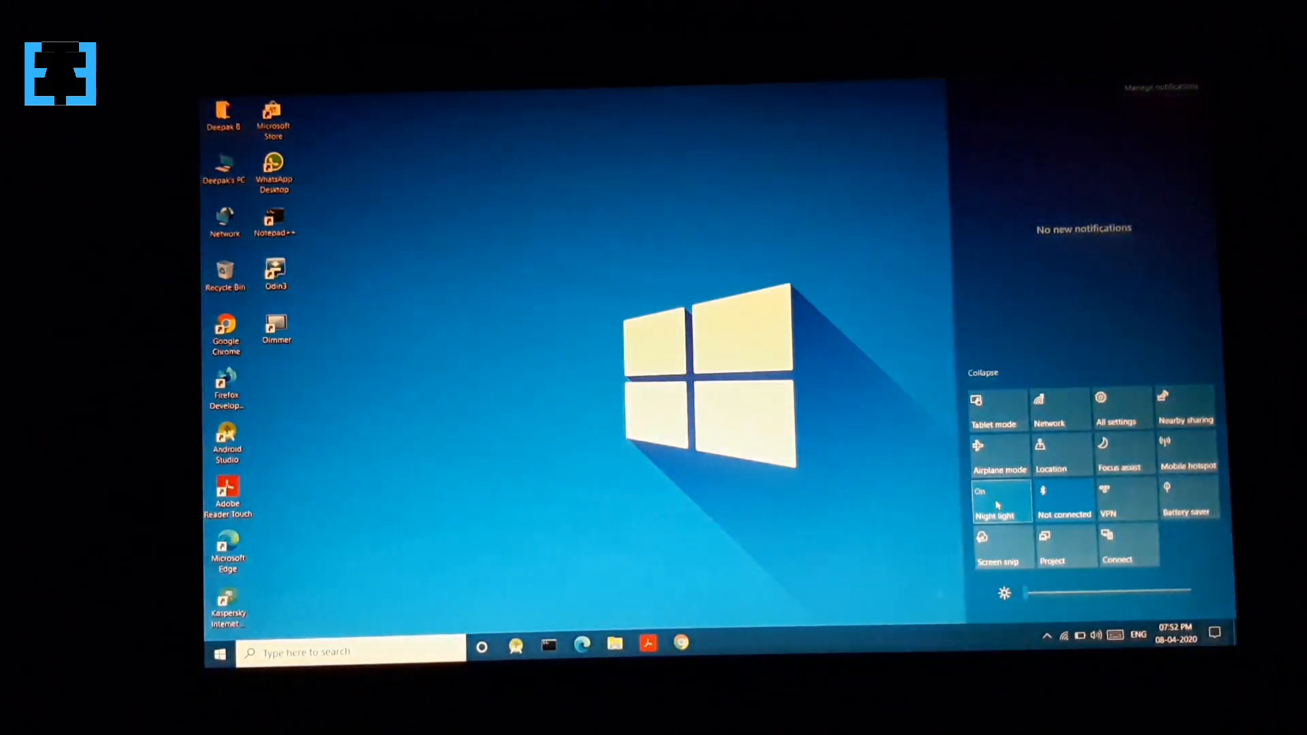
{"action": "left_click", "coordinate": [997, 502]}
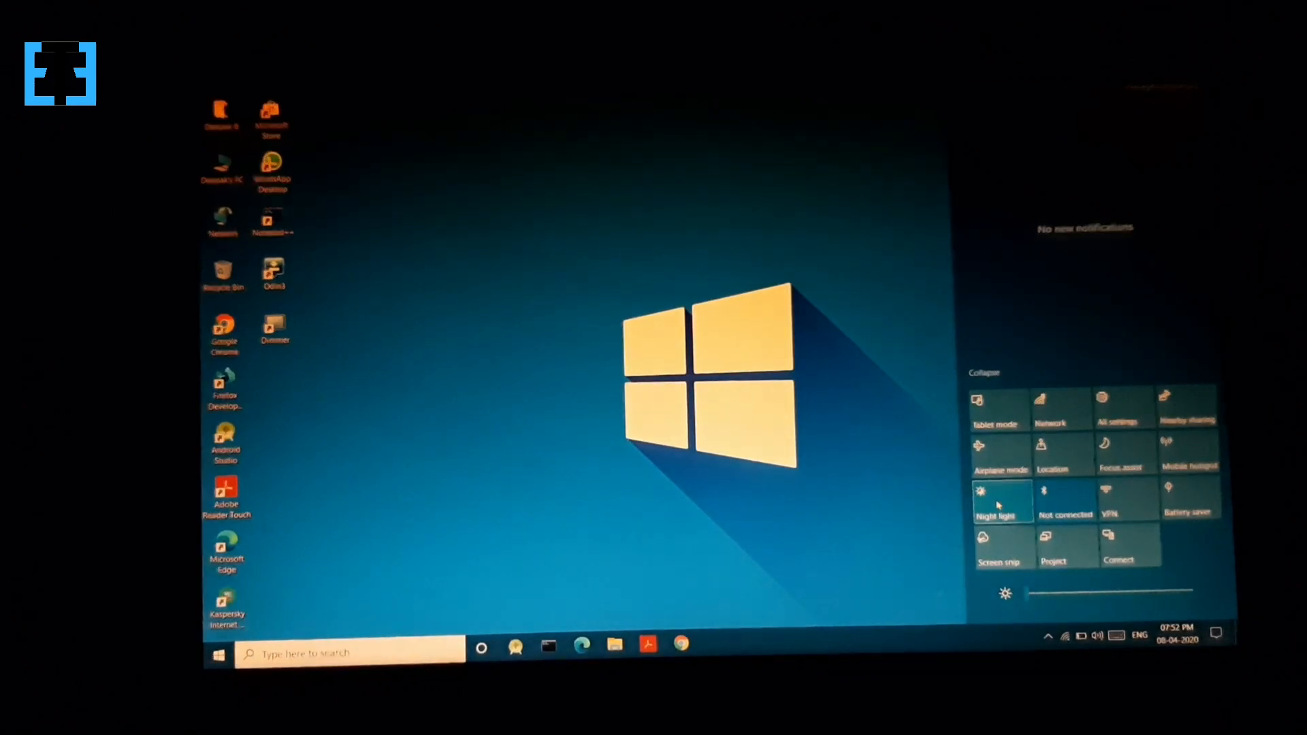
{"action": "left_click", "coordinate": [1000, 502]}
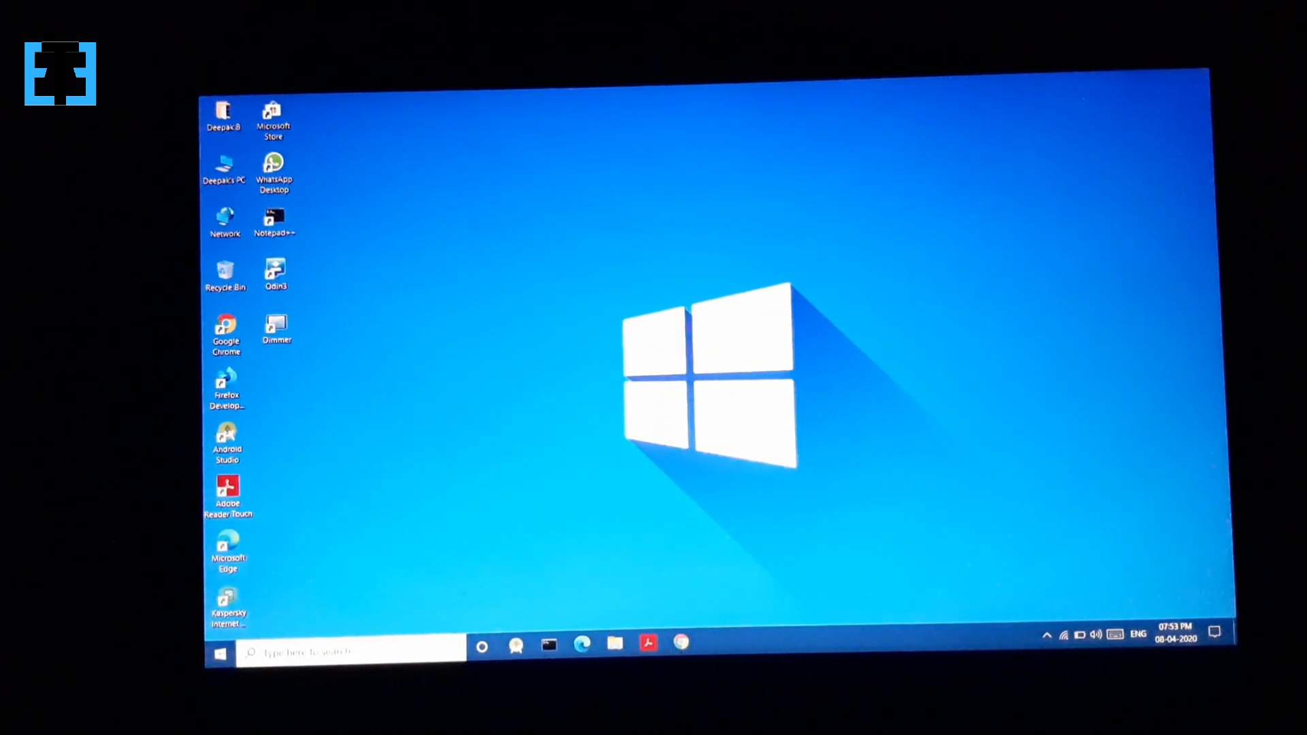
{"action": "mouse_move", "coordinate": [314, 328]}
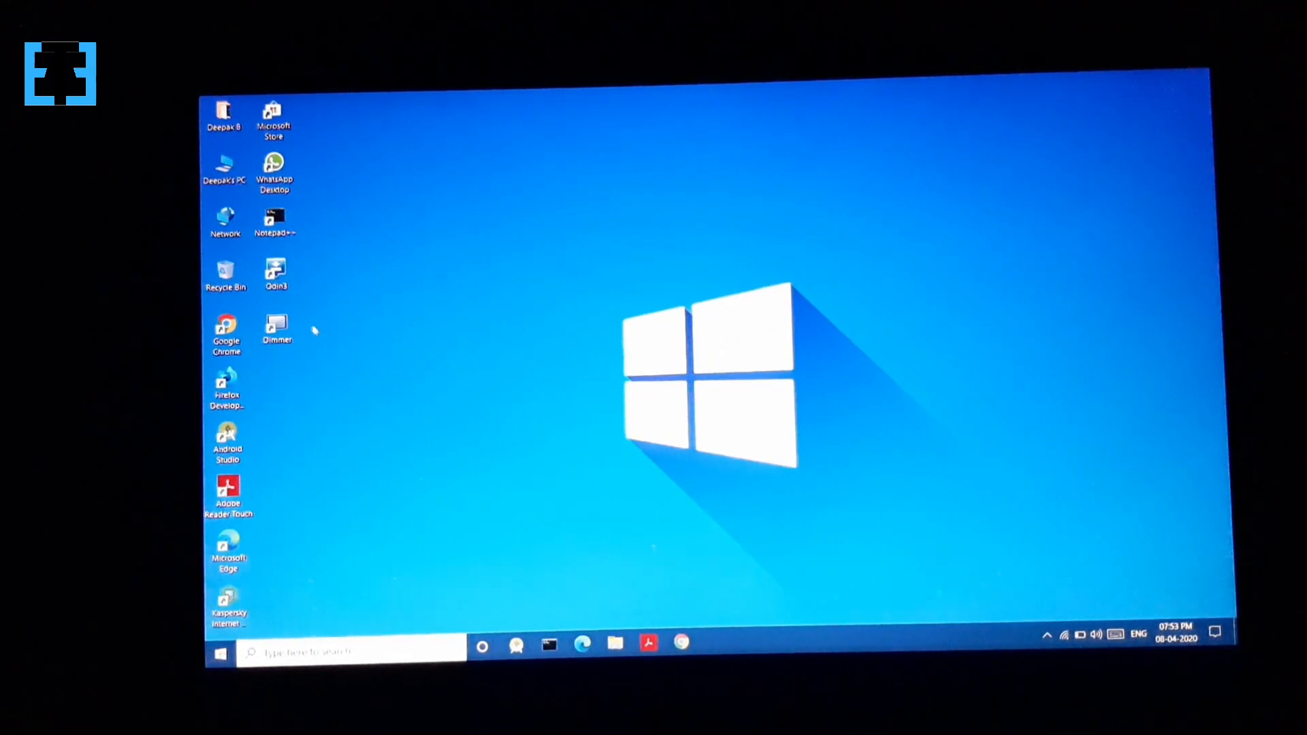
{"action": "mouse_move", "coordinate": [299, 332]}
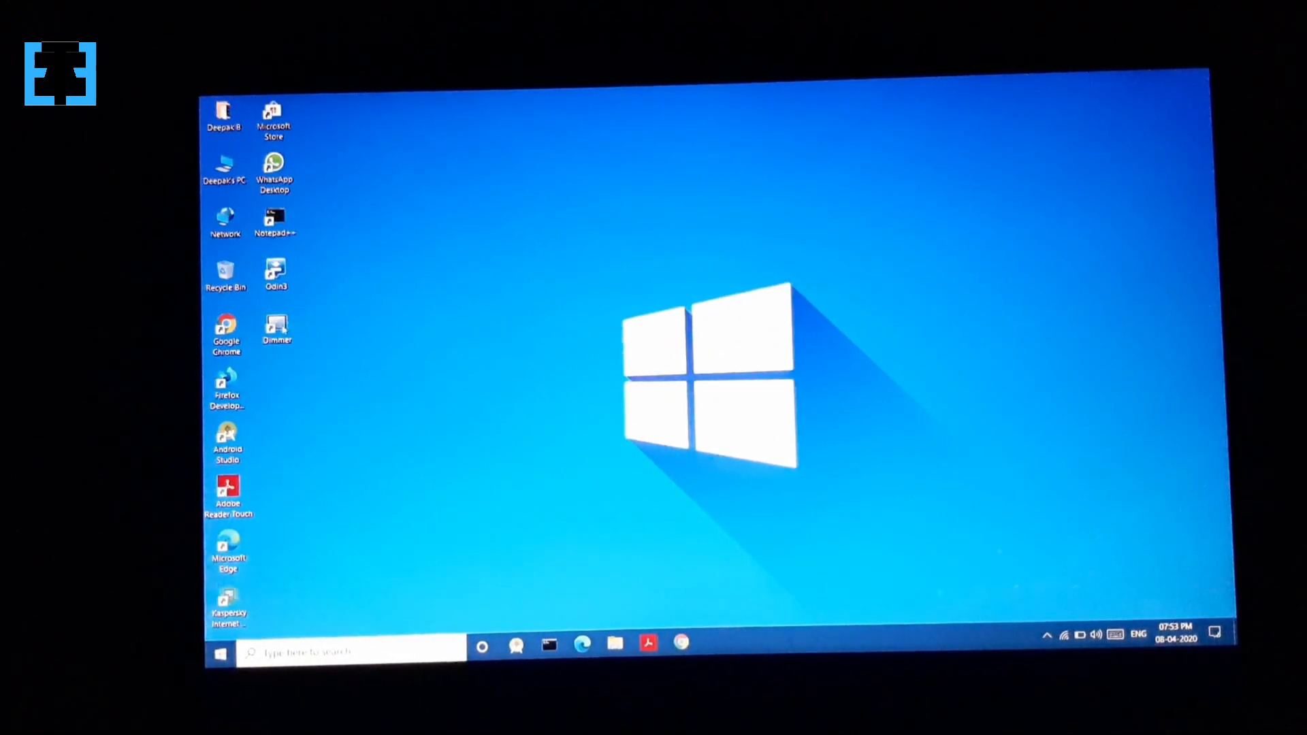
Step: Launch Dimmer v2.0.0 from its desktop shortcut, showing the per-screen brightness slider
{"action": "double_click", "coordinate": [276, 327]}
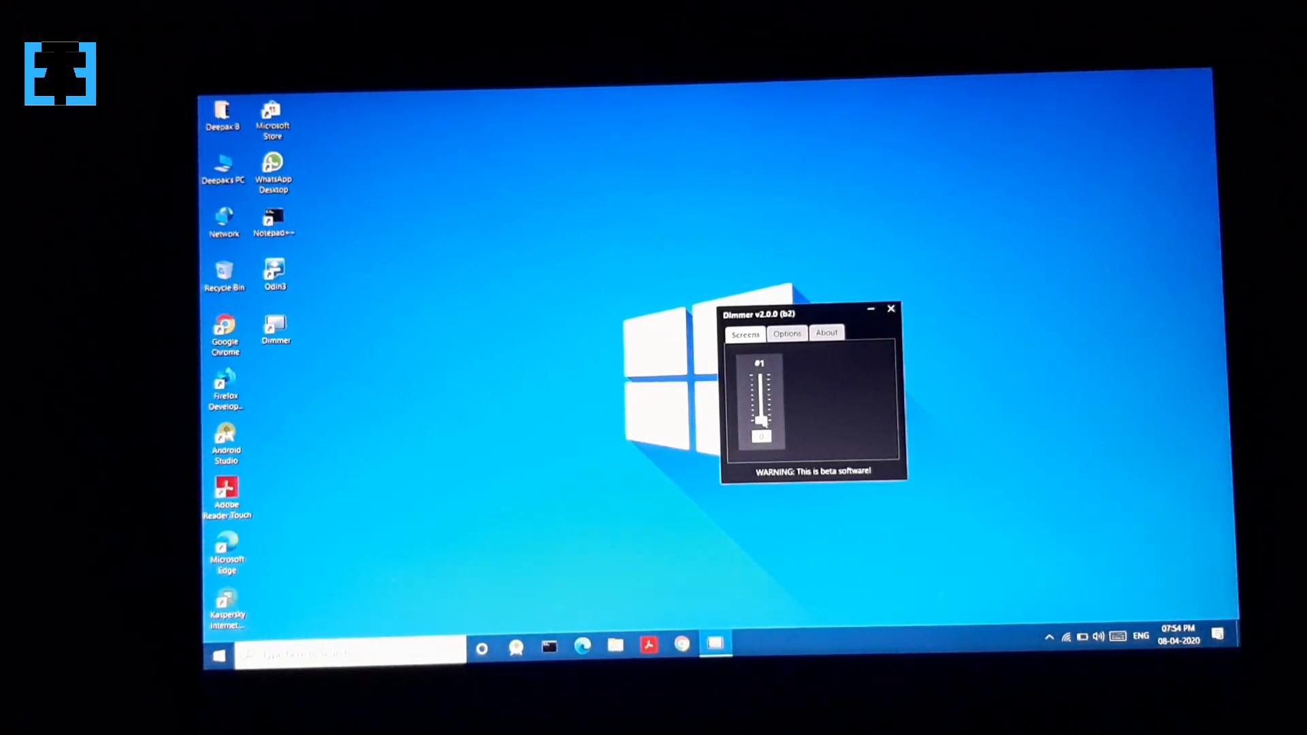
Step: Raise the screen #1 dimming slider to darken the display, then return it to 0
{"action": "left_click_drag", "start_coordinate": [759, 424], "coordinate": [760, 392]}
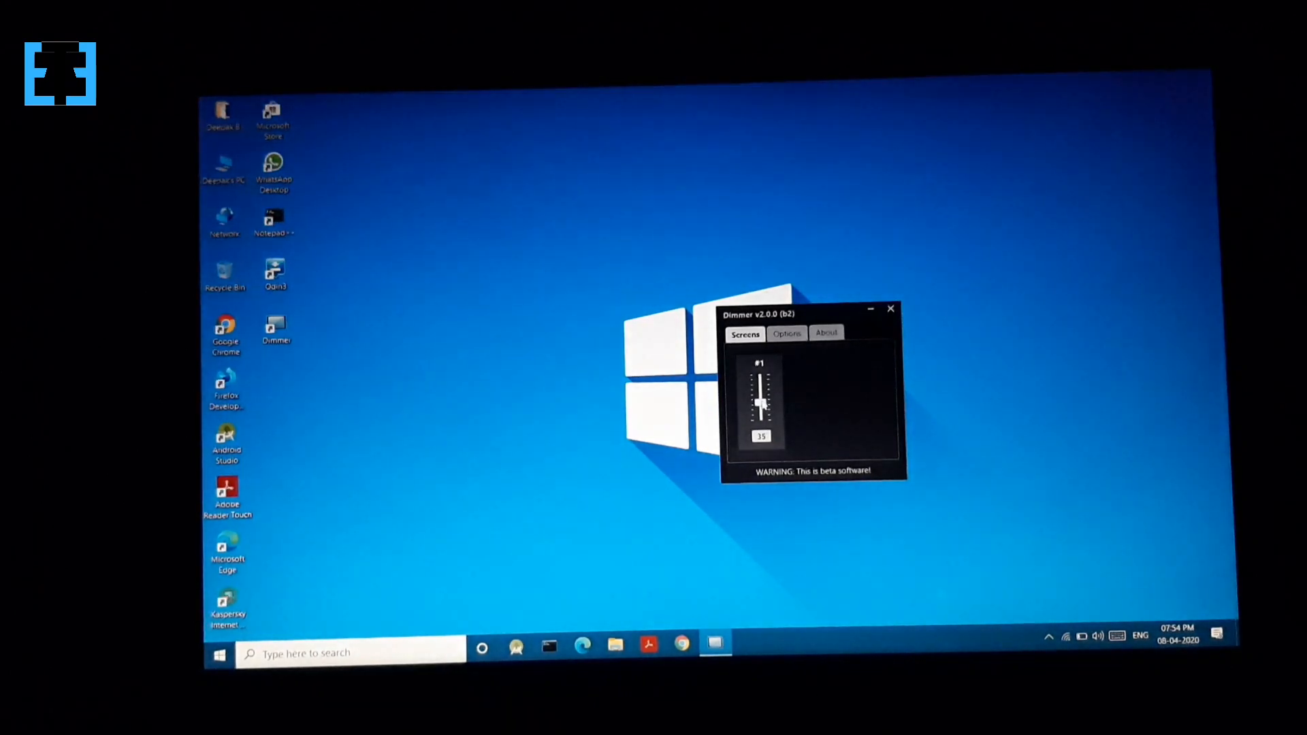
{"action": "left_click_drag", "start_coordinate": [760, 409], "coordinate": [763, 392]}
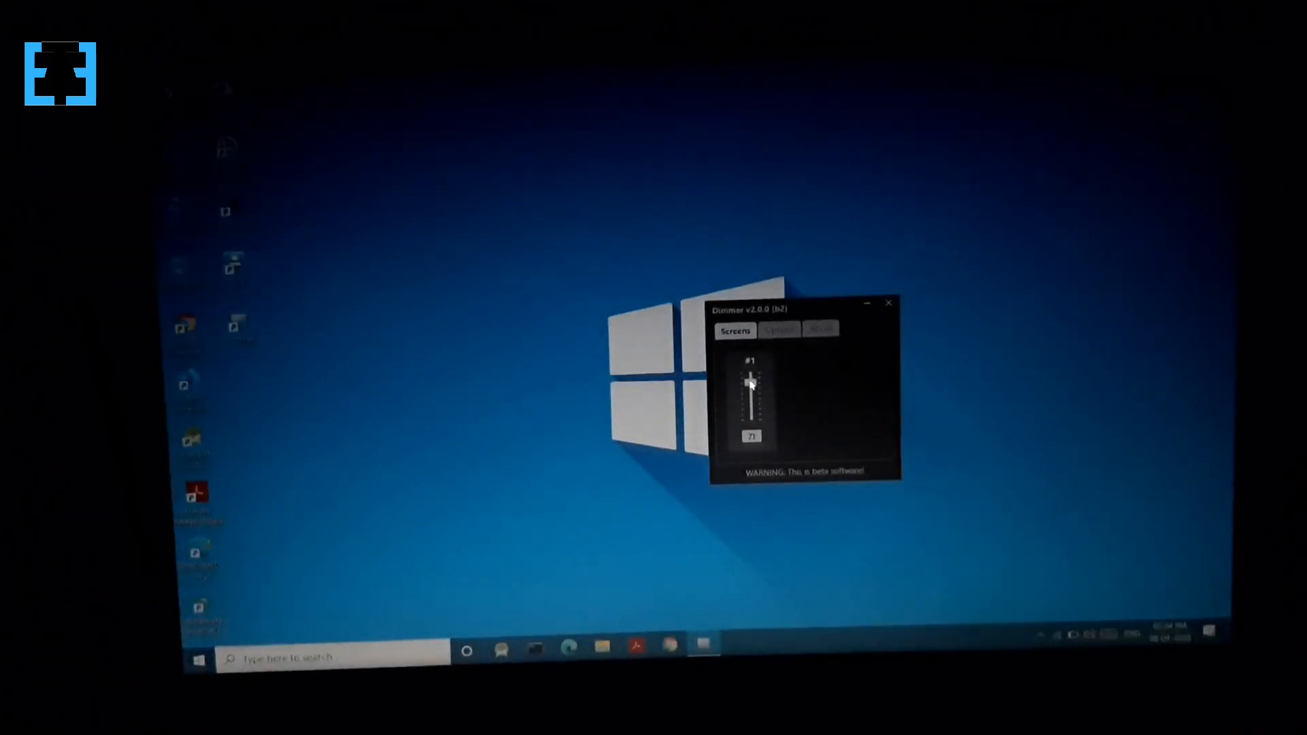
{"action": "left_click_drag", "start_coordinate": [751, 382], "coordinate": [751, 423]}
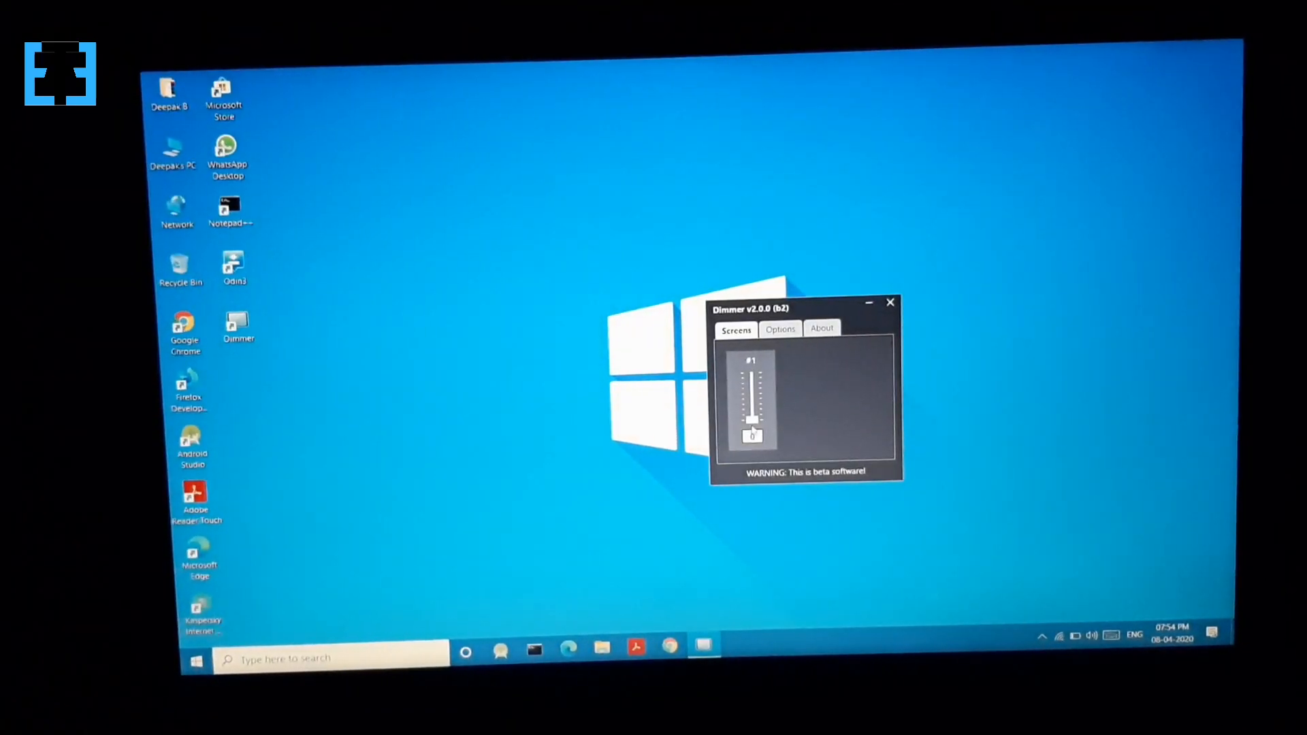